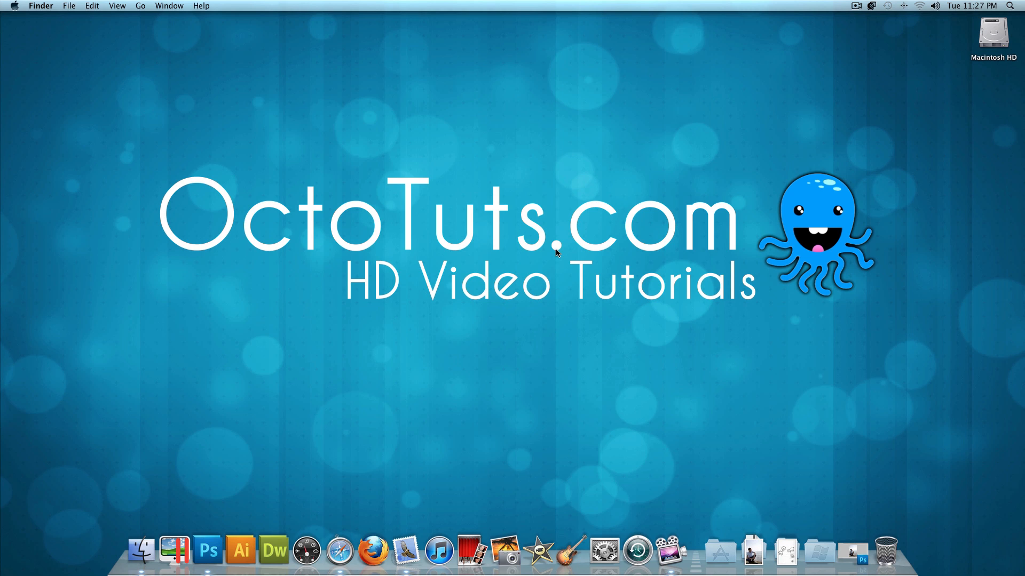
mouse_move(661, 285)
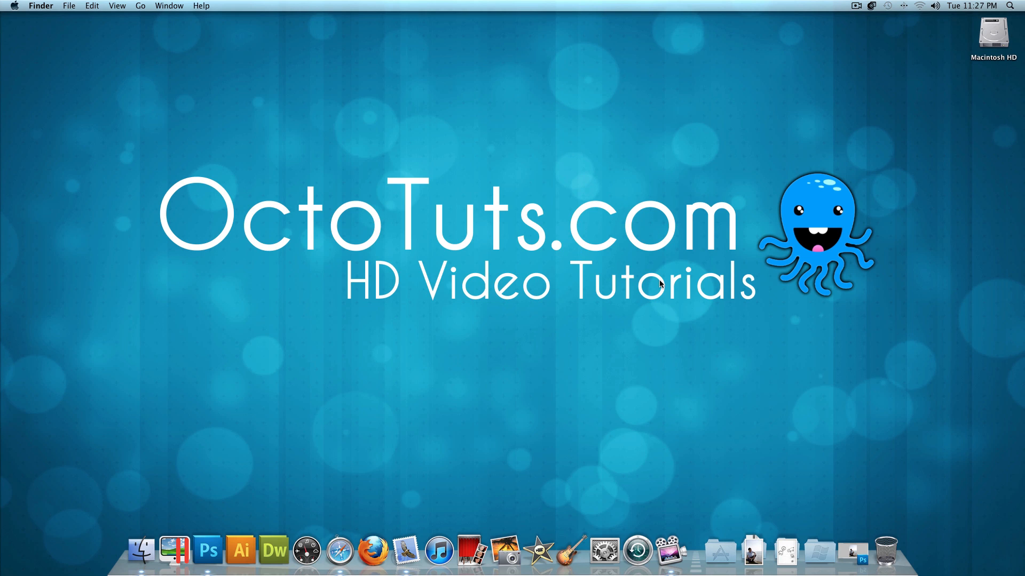
Step: Bring Photoshop forward and view the finished purple beach portrait in the 1.jpg tab
click(208, 549)
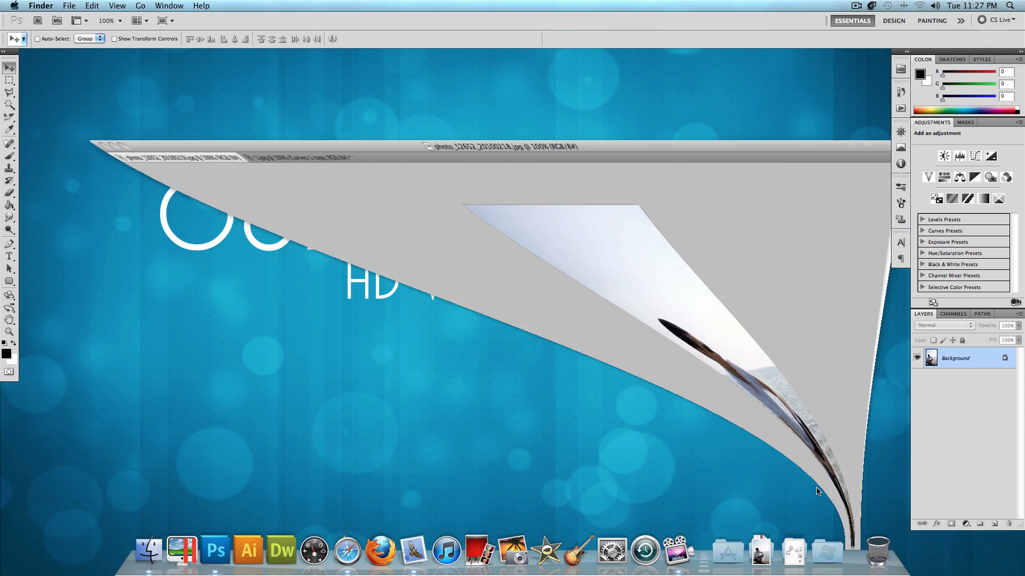
click(224, 550)
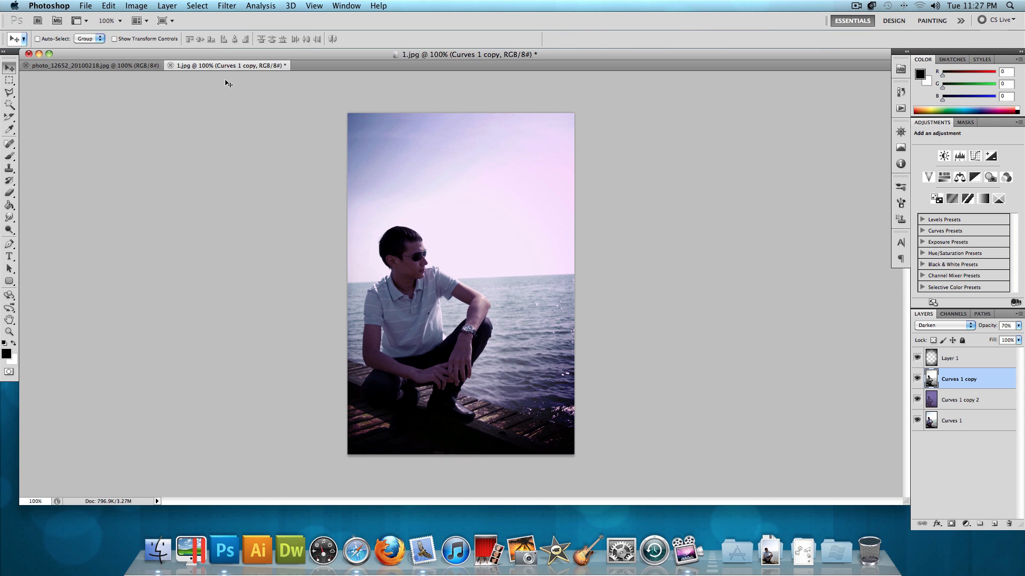
mouse_move(130, 71)
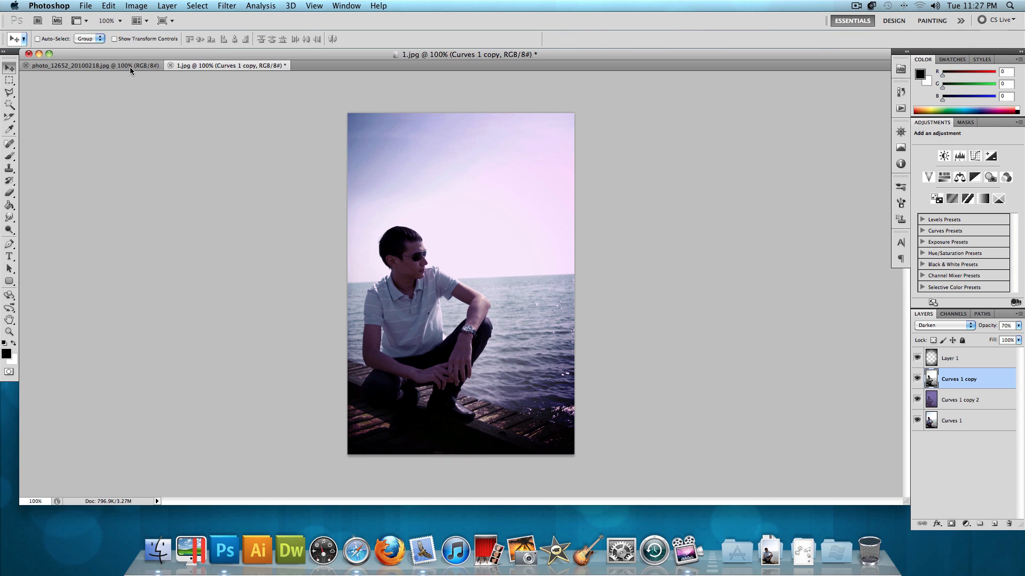
Step: Apply Levels to the photo_12652 beach photo with input values 8, 1.00 and 241
click(92, 65)
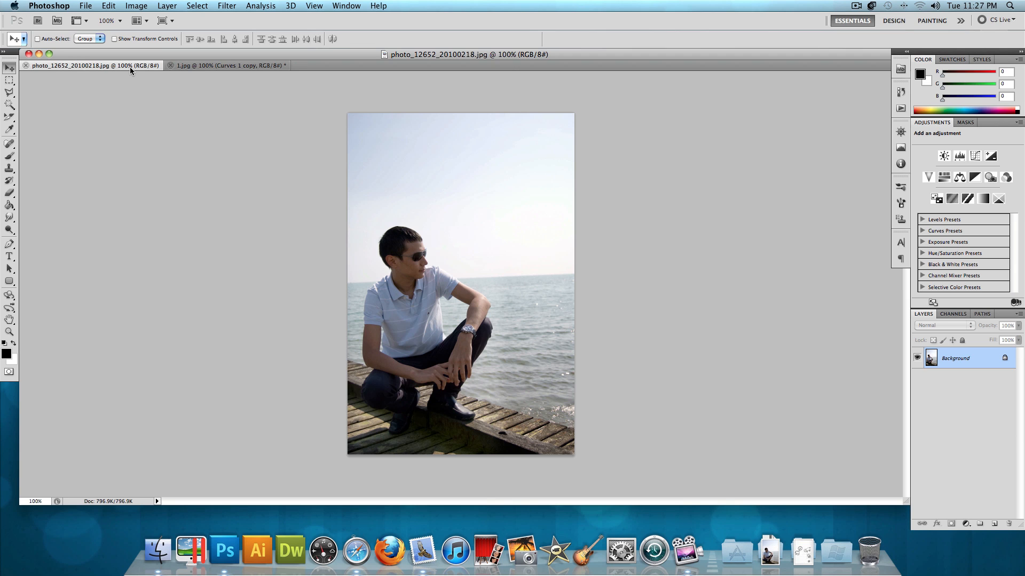
key(cmd+l)
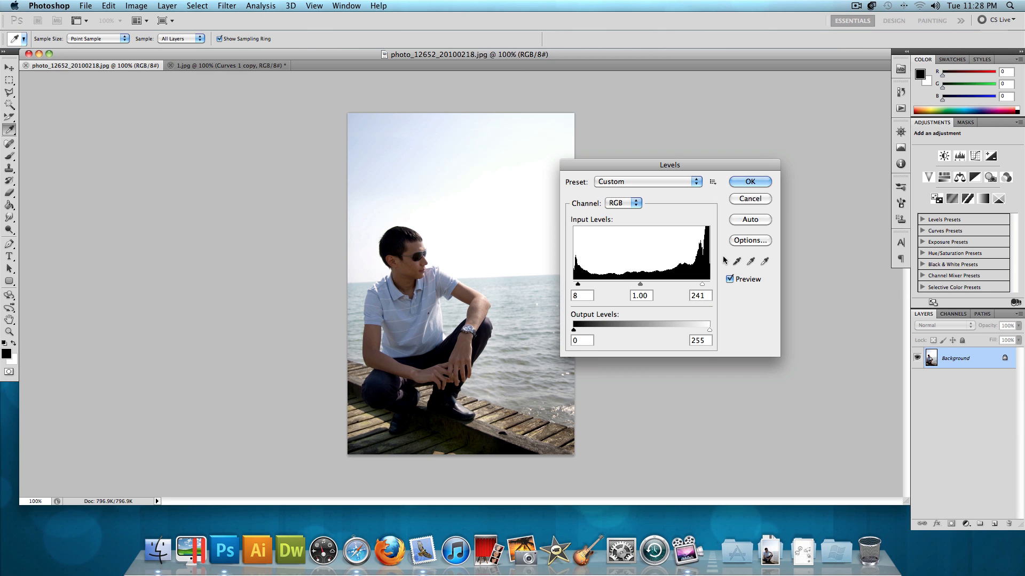
click(750, 182)
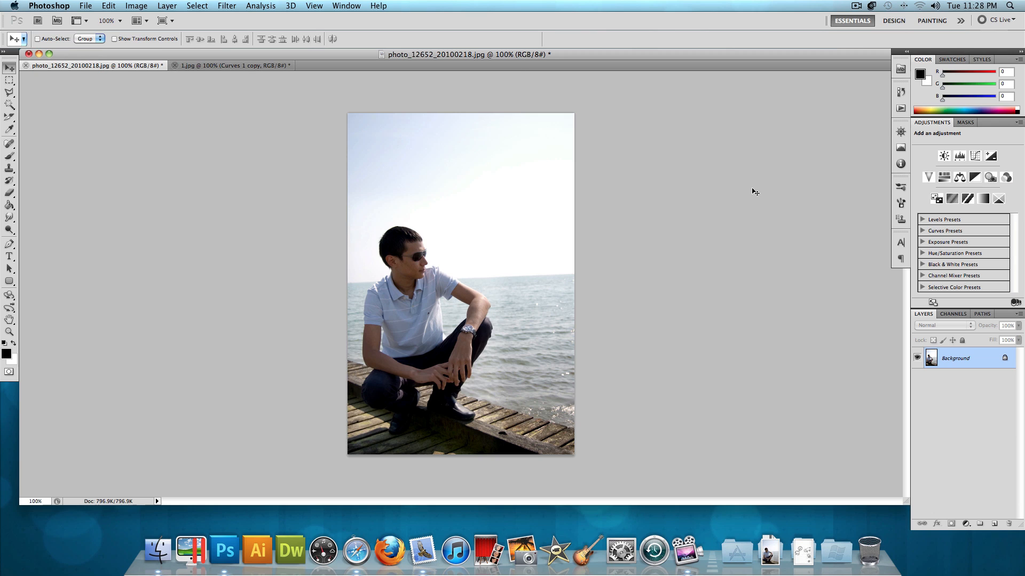
mouse_move(968, 523)
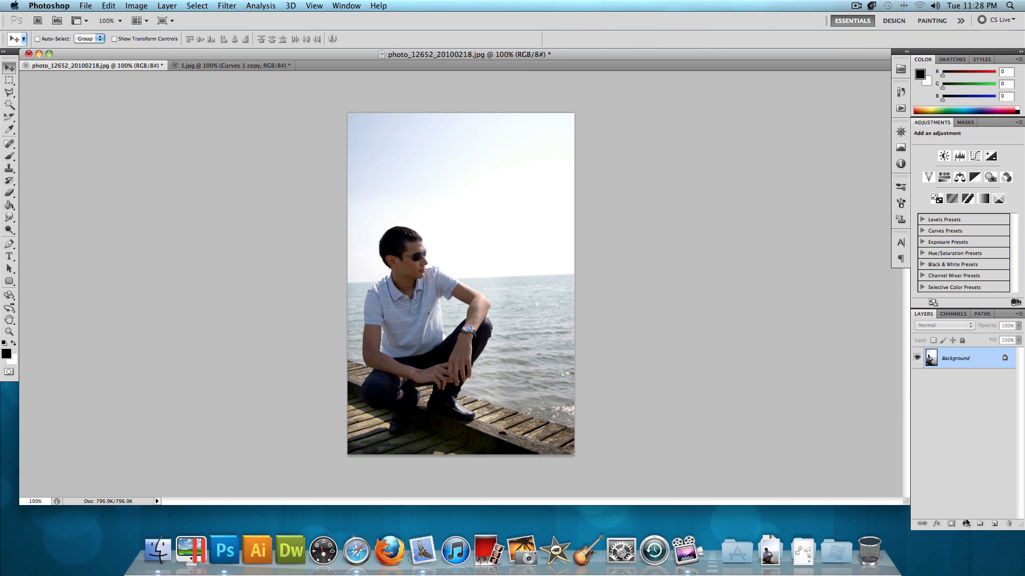
mouse_move(966, 524)
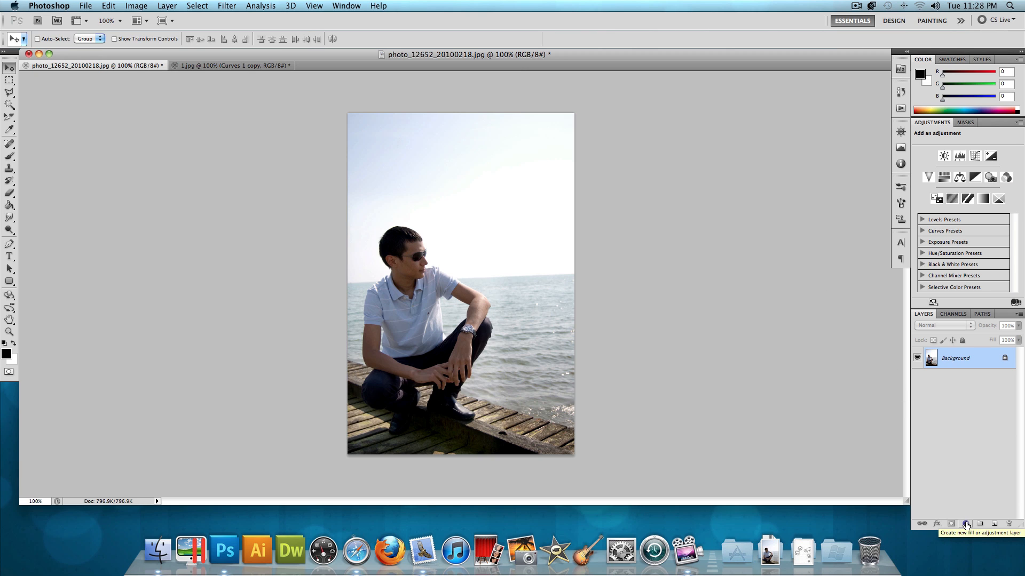
Step: Add a Curves adjustment layer and reshape its Red, Green and Blue channel curves
click(966, 524)
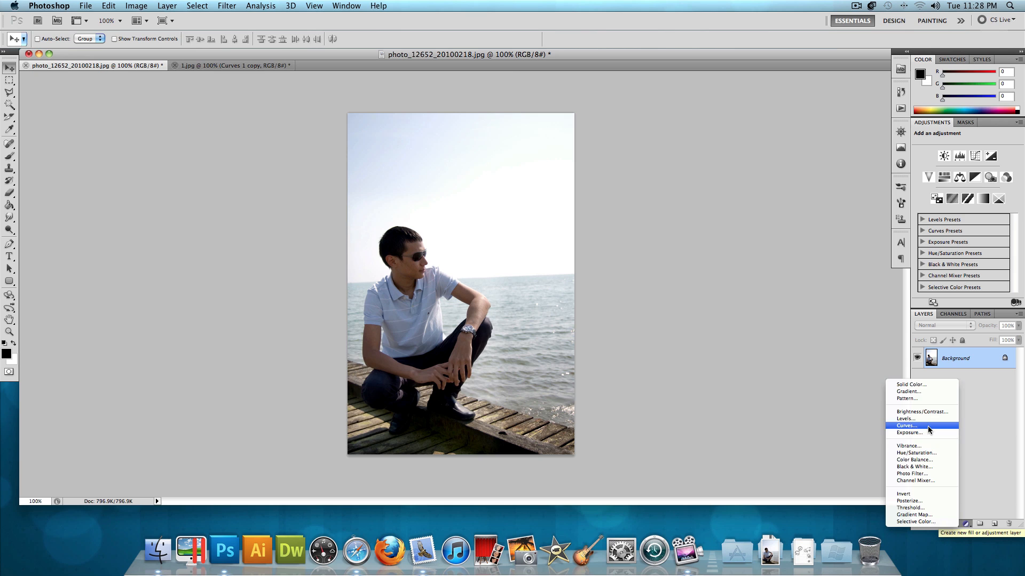
click(907, 426)
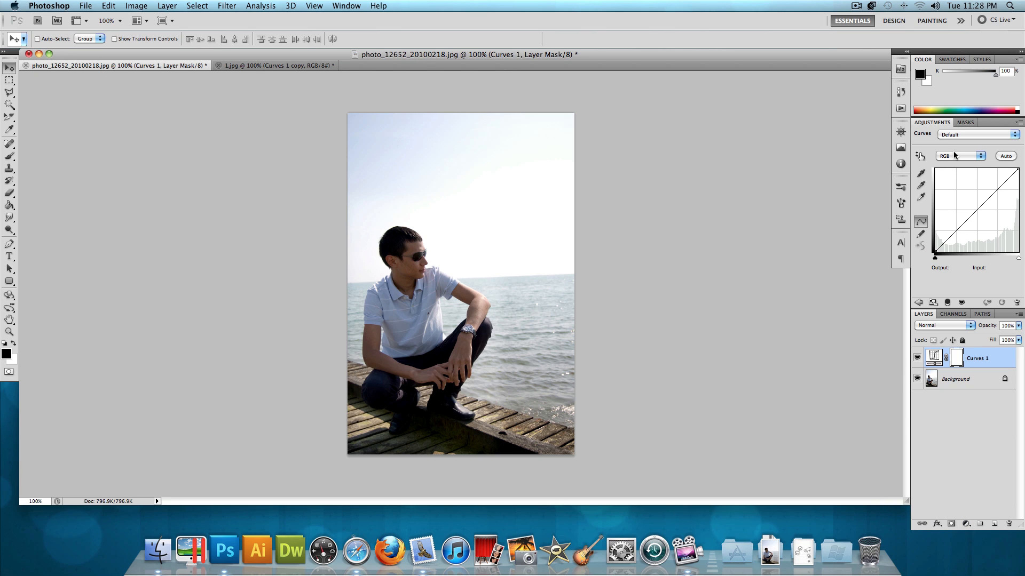
click(958, 155)
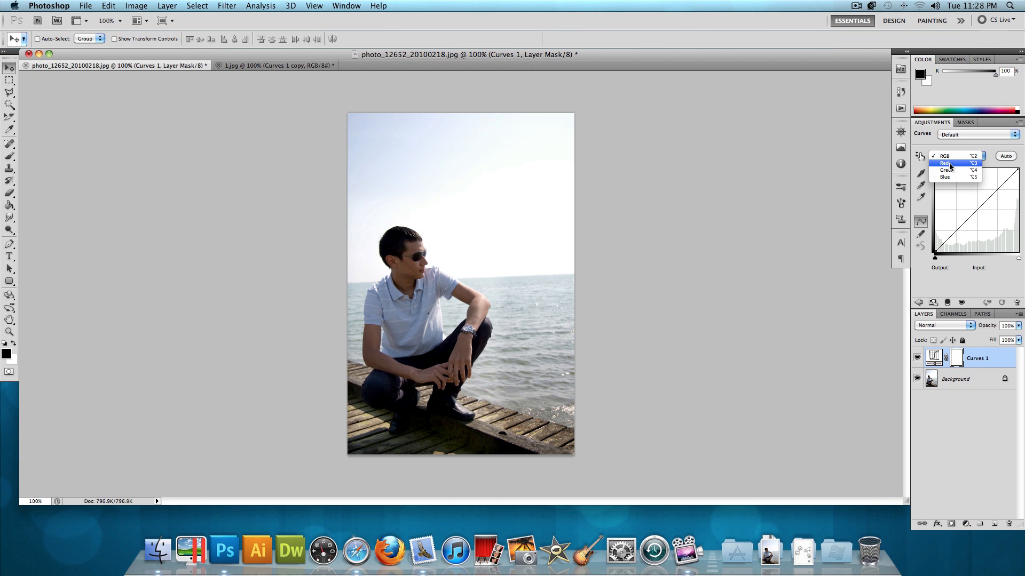
click(946, 163)
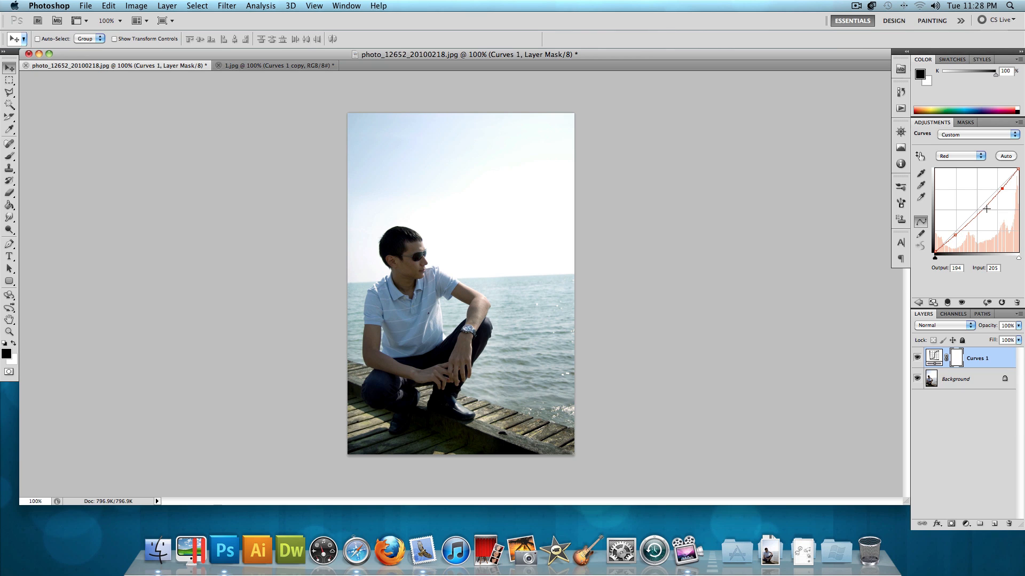
mouse_move(958, 154)
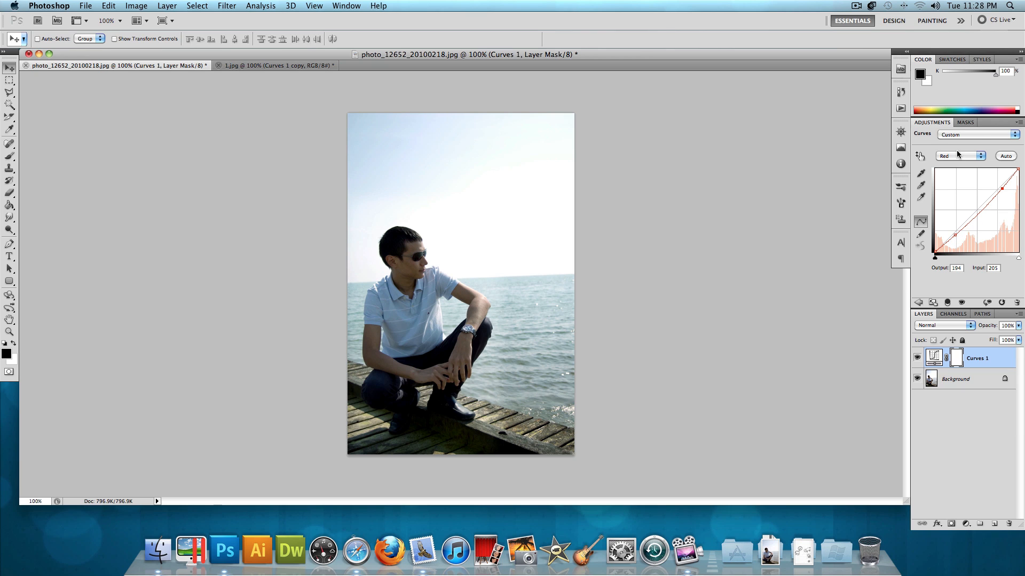
click(960, 156)
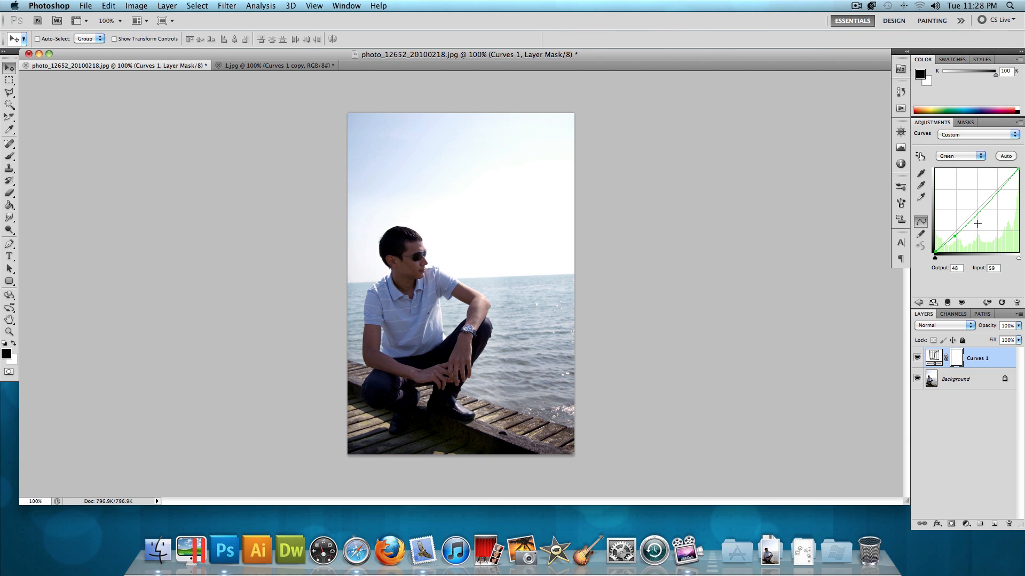
mouse_move(1004, 187)
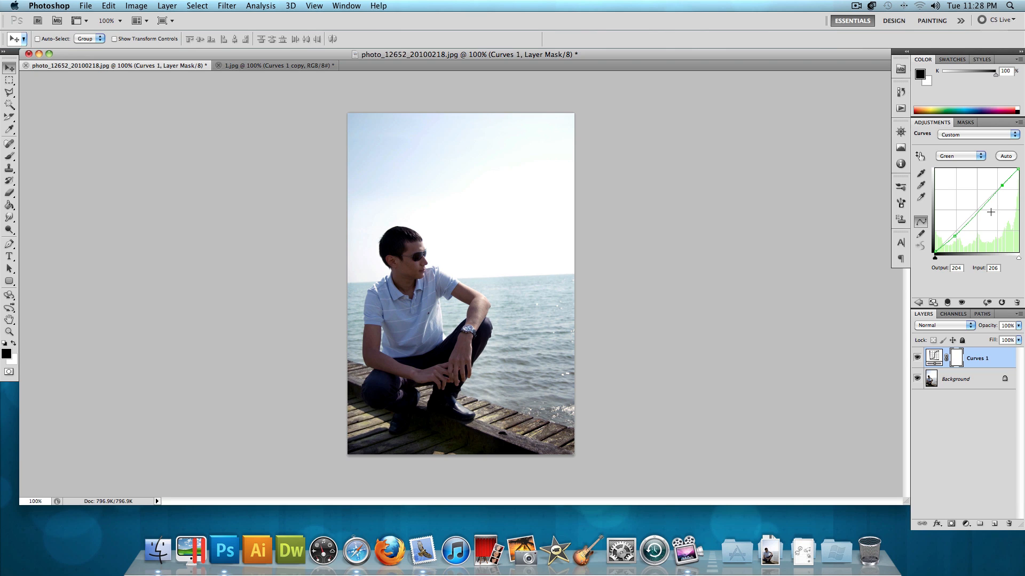
click(960, 155)
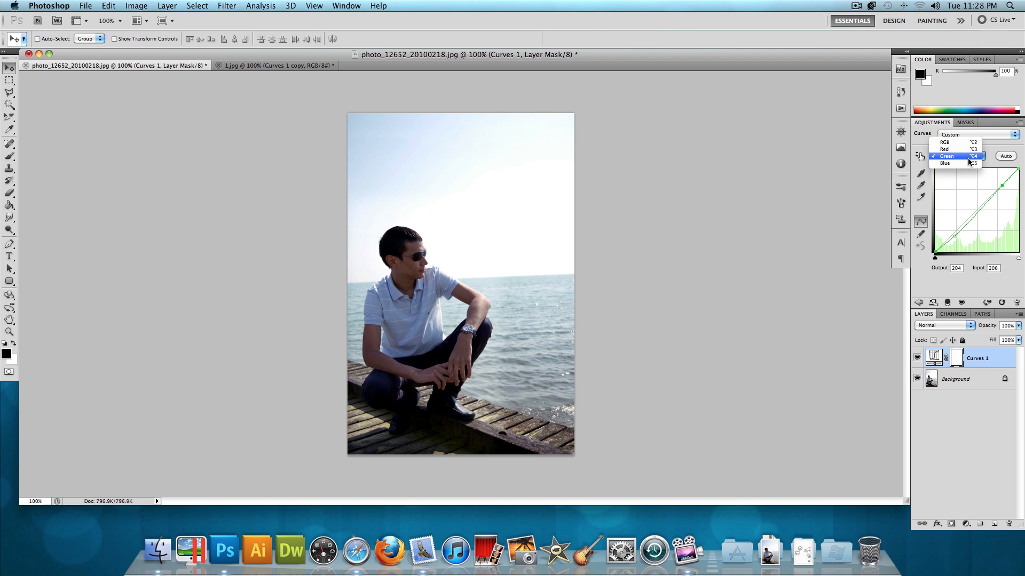
click(944, 164)
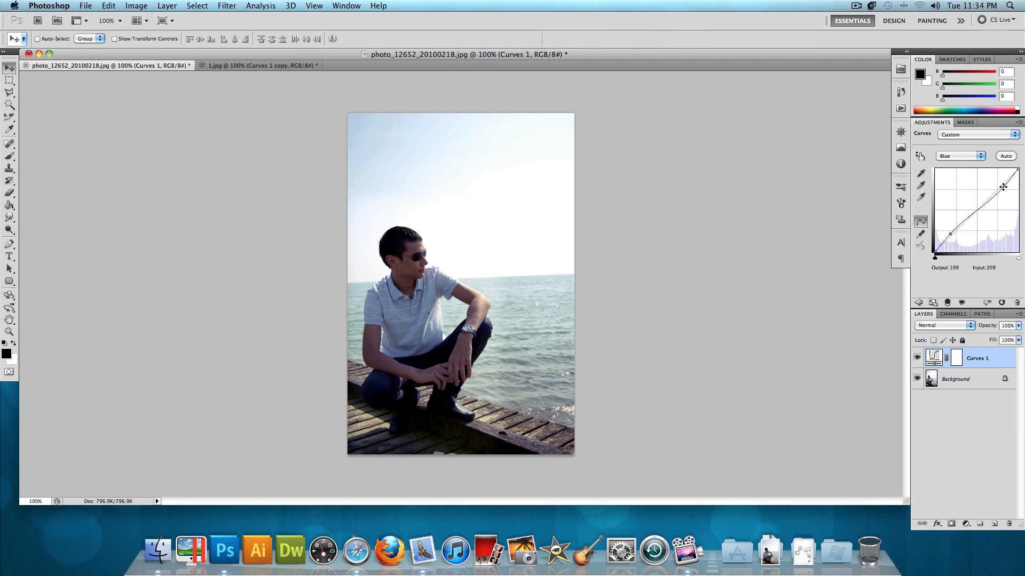
Step: Convert Background to Layer 0, merge the curves in, and duplicate it as Curves 1 copy
double_click(955, 379)
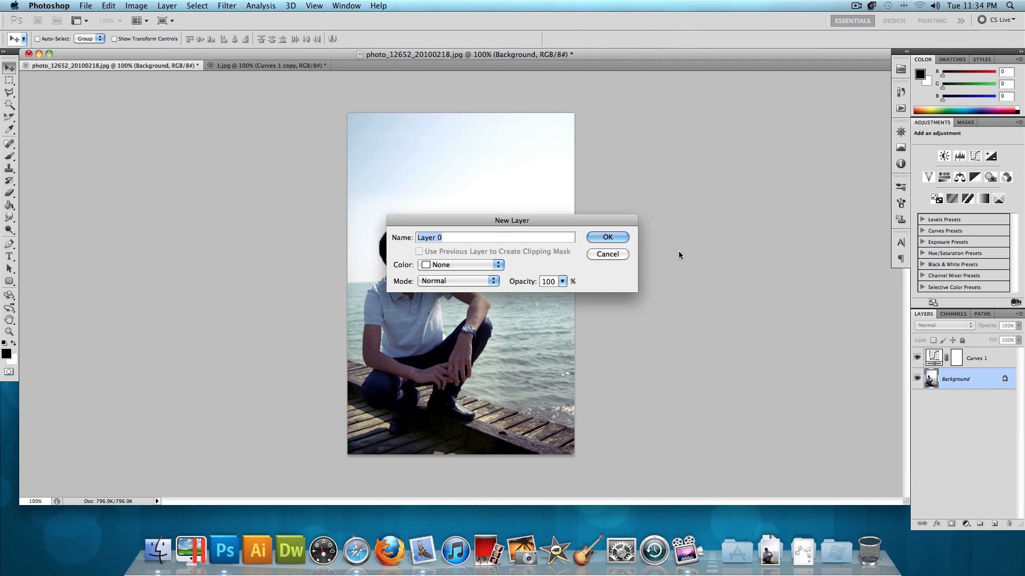
click(606, 236)
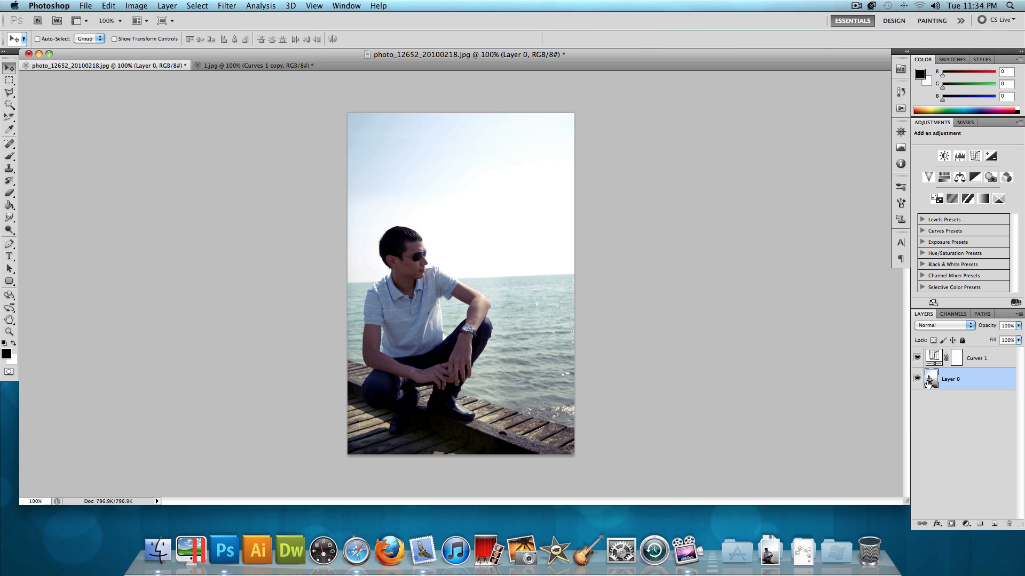
mouse_move(973, 367)
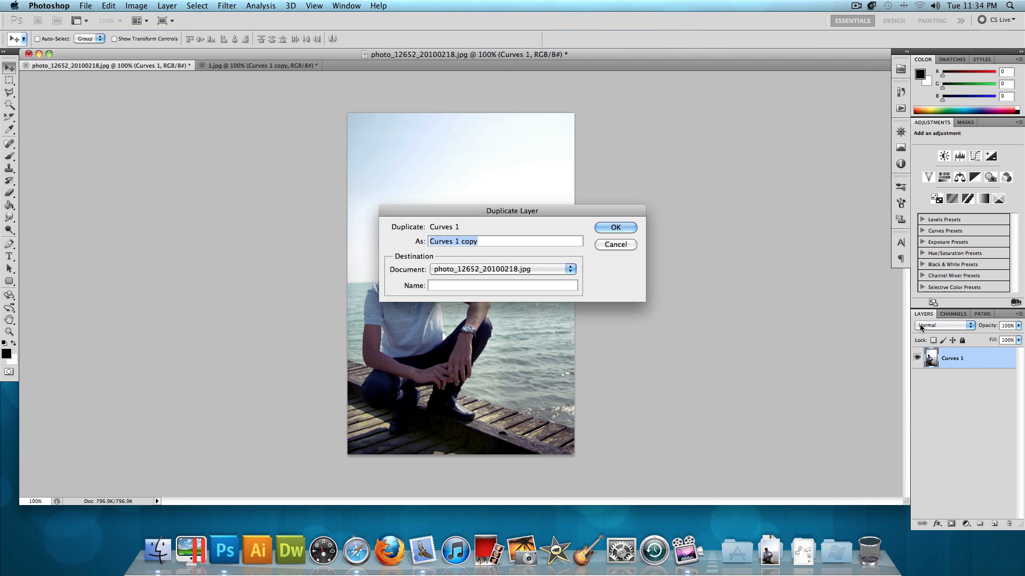
click(614, 227)
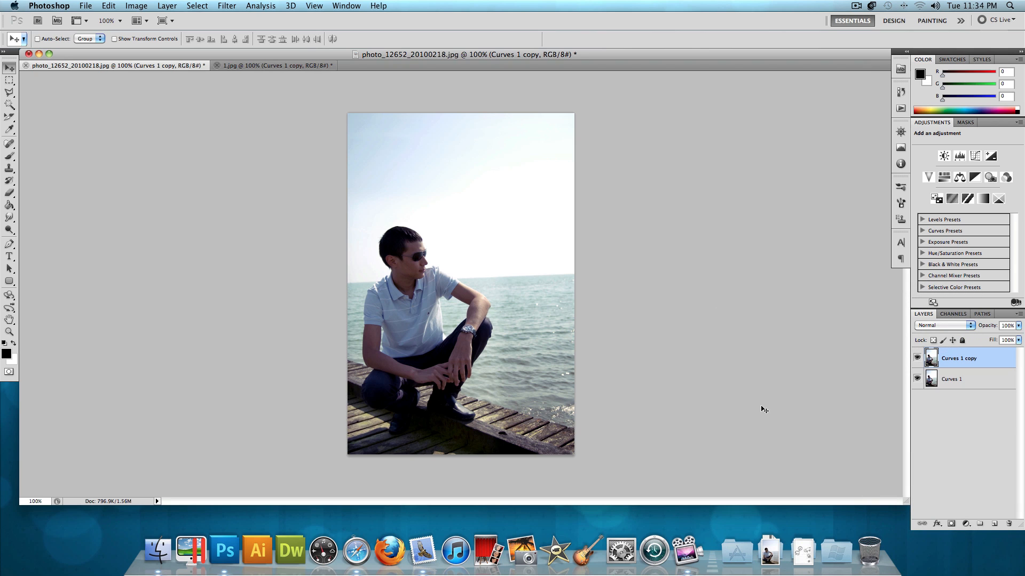
mouse_move(457, 196)
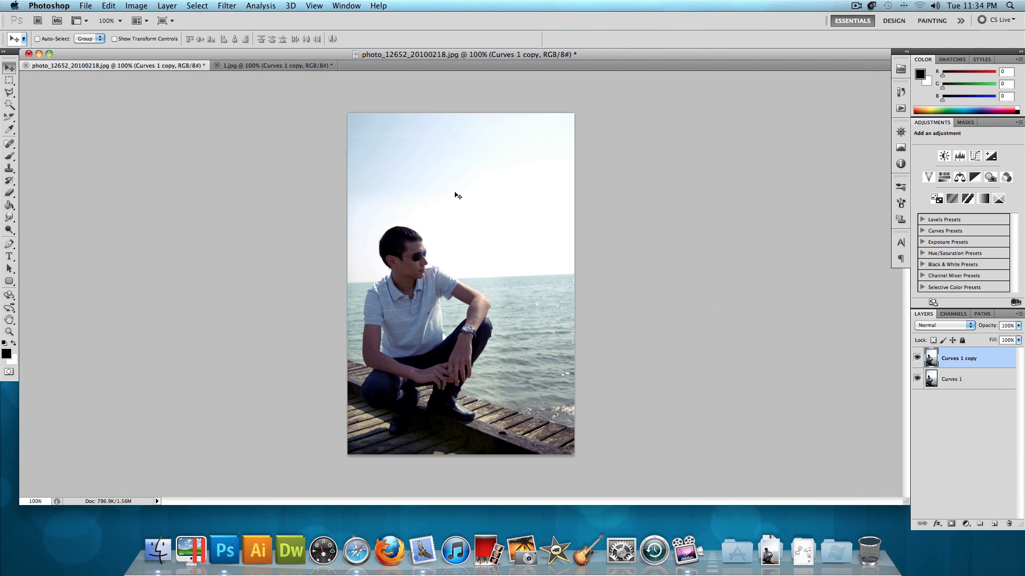
click(136, 6)
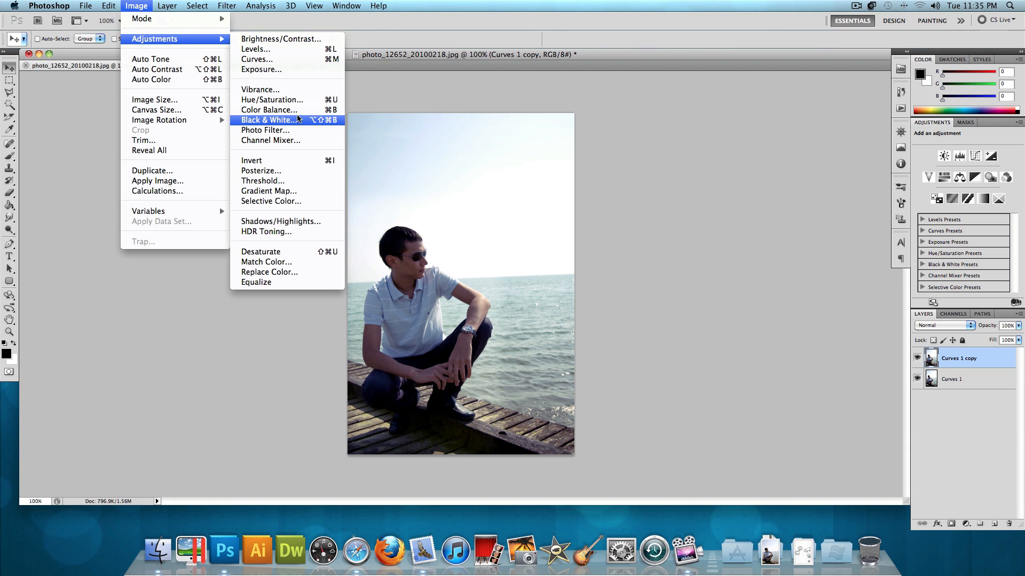
Step: Set the Curves 1 copy layer to Darken at 70% opacity, then select Curves 1
click(268, 119)
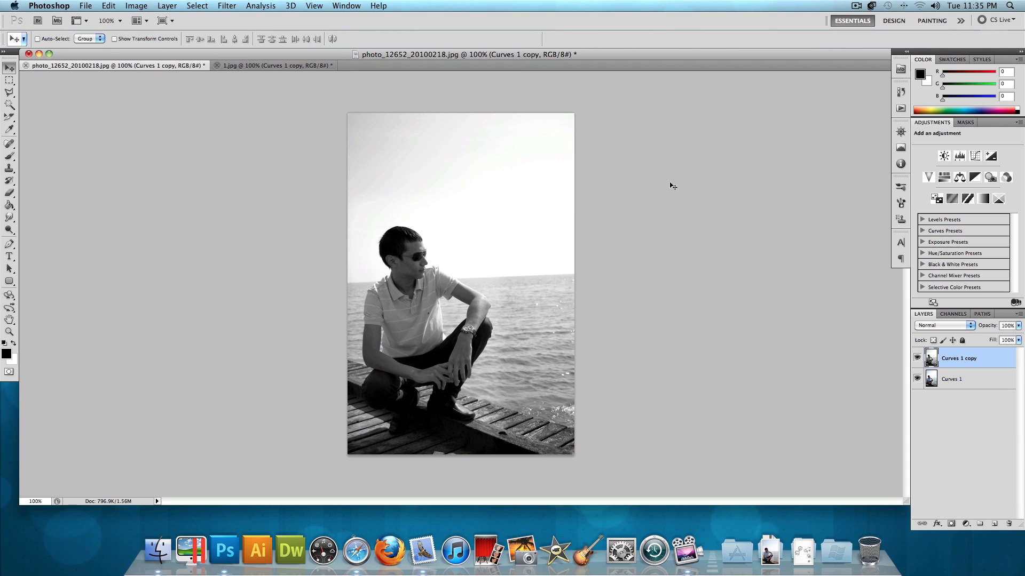
mouse_move(955, 329)
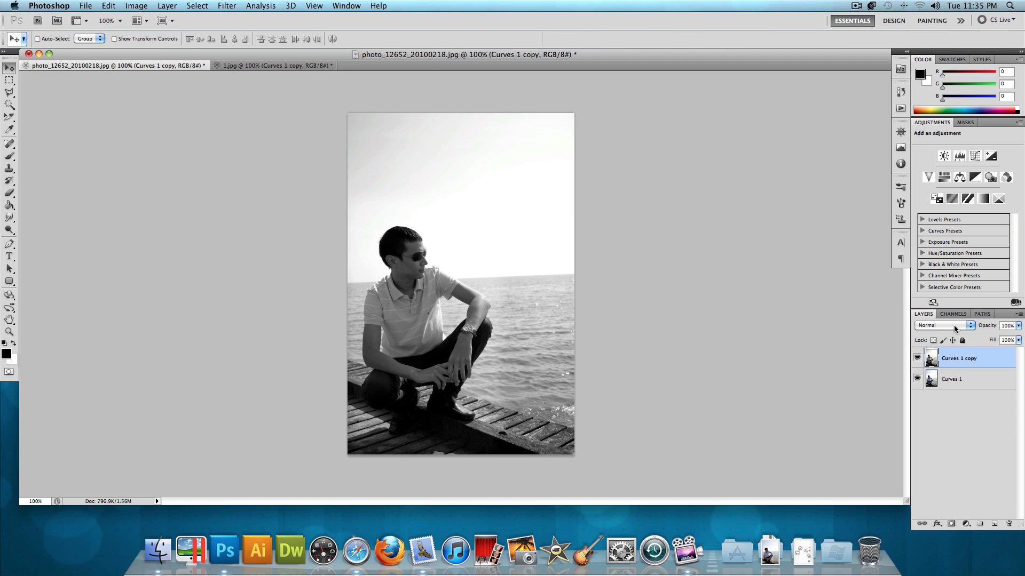
click(943, 326)
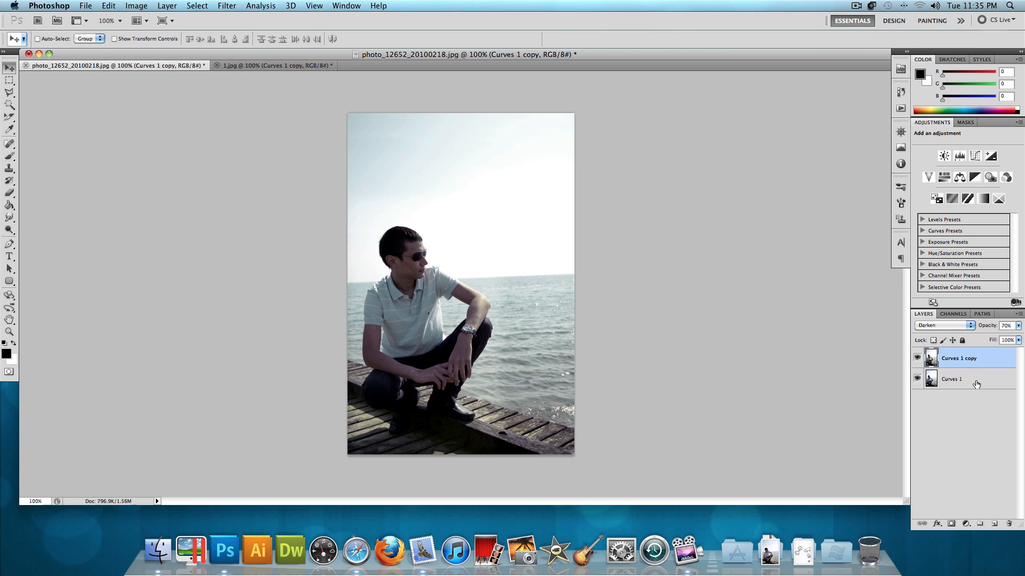
click(954, 379)
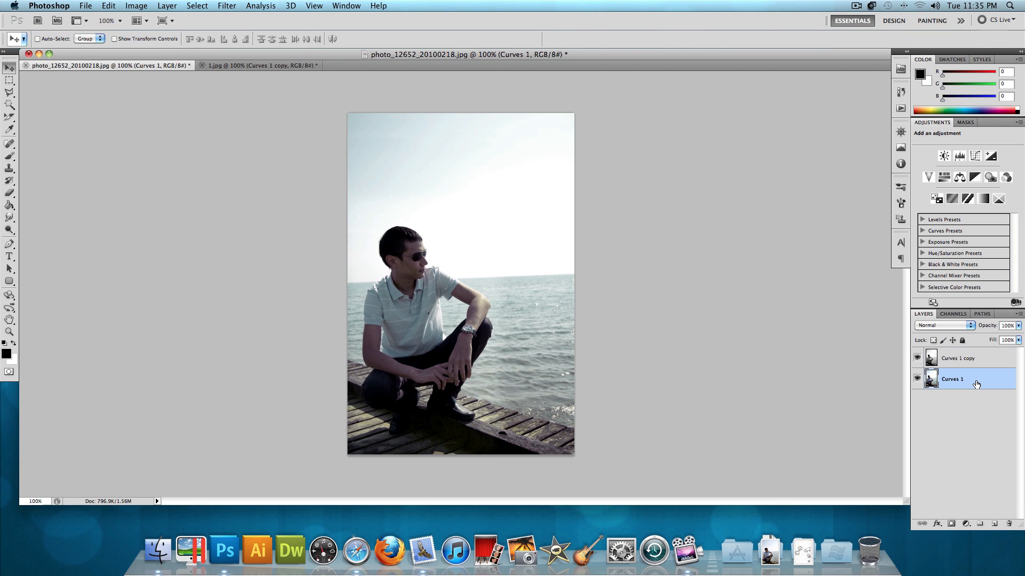
Step: Duplicate the Curves 1 layer through its context menu to create Curves 1 copy 2
right_click(952, 379)
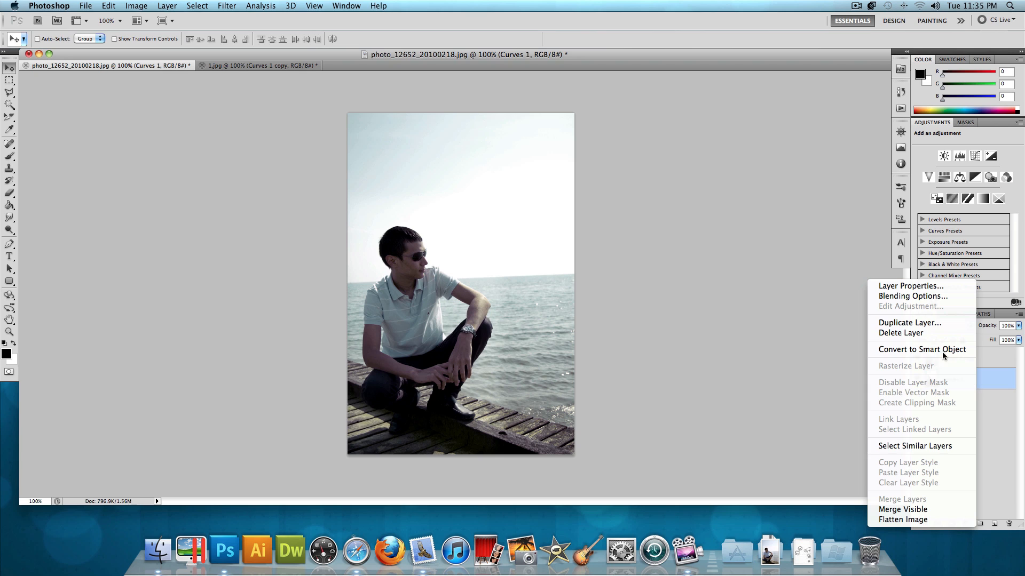
click(909, 322)
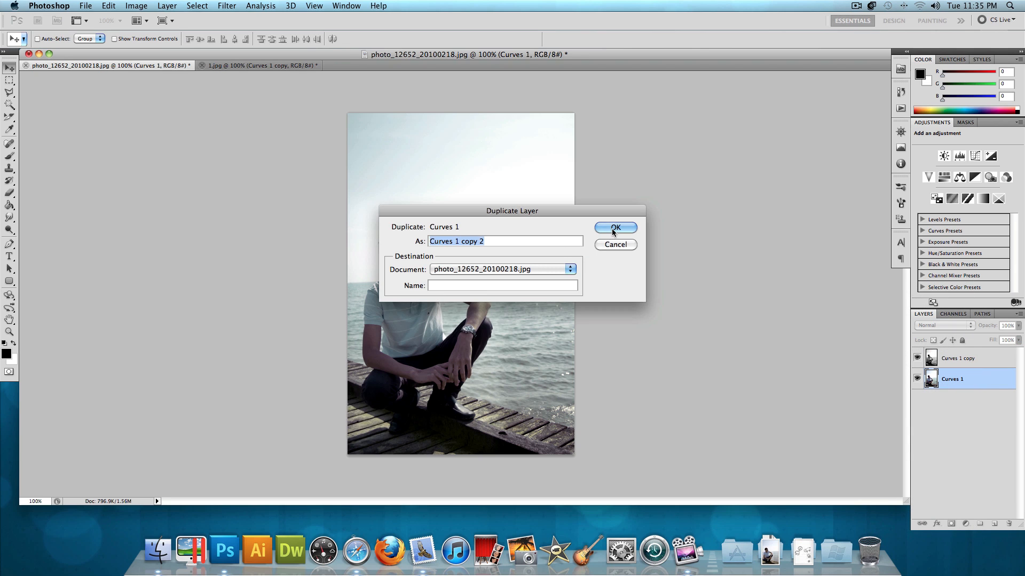
click(613, 228)
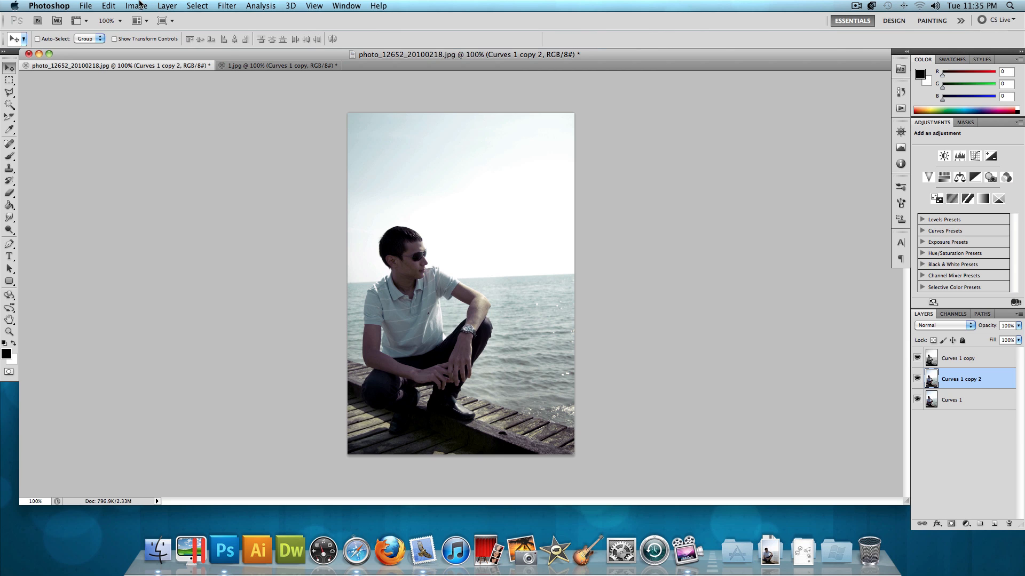
Step: Apply a Gradient Map to Curves 1 copy 2 running from dark purple to light purple
click(135, 6)
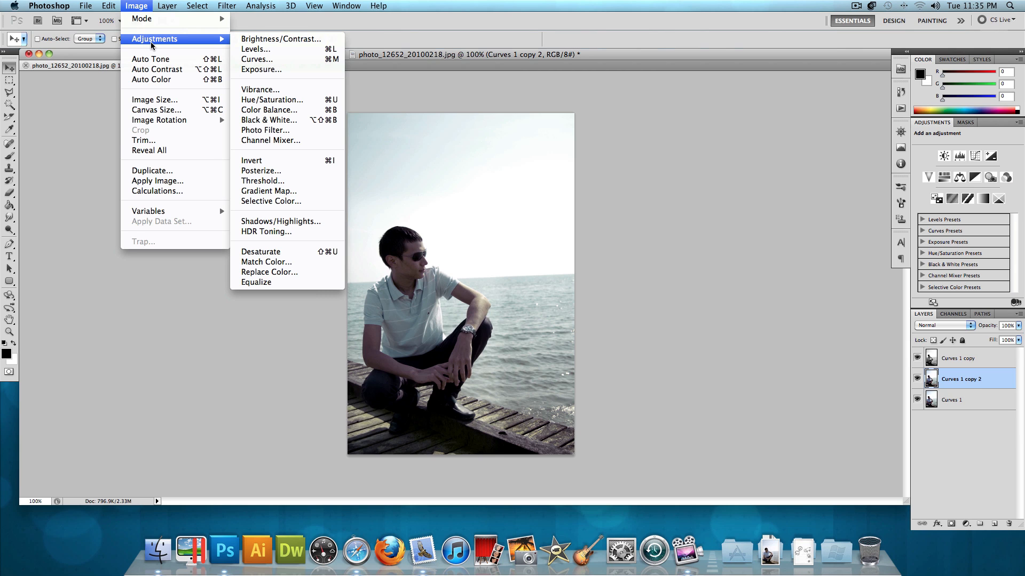
click(268, 191)
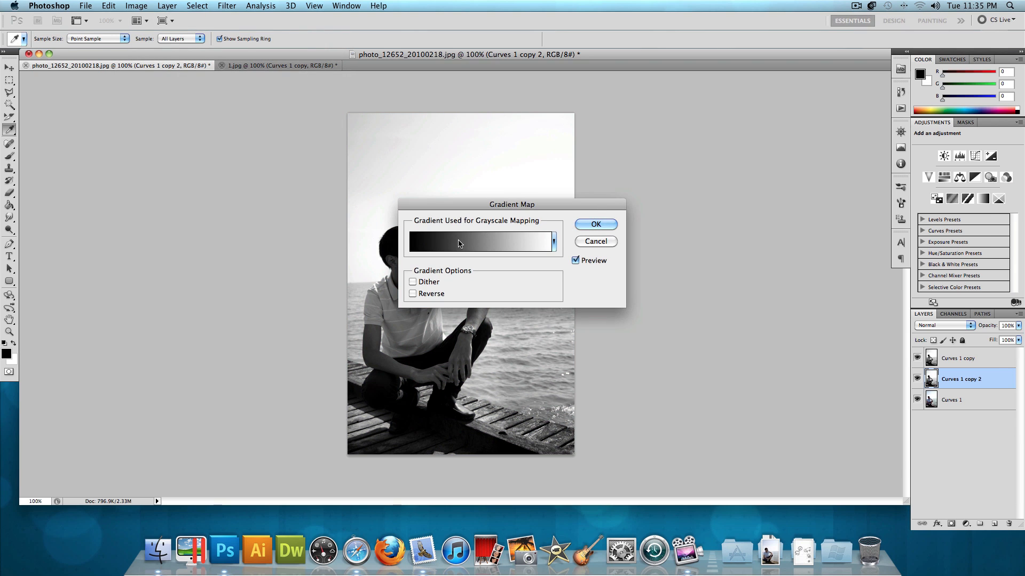
click(480, 242)
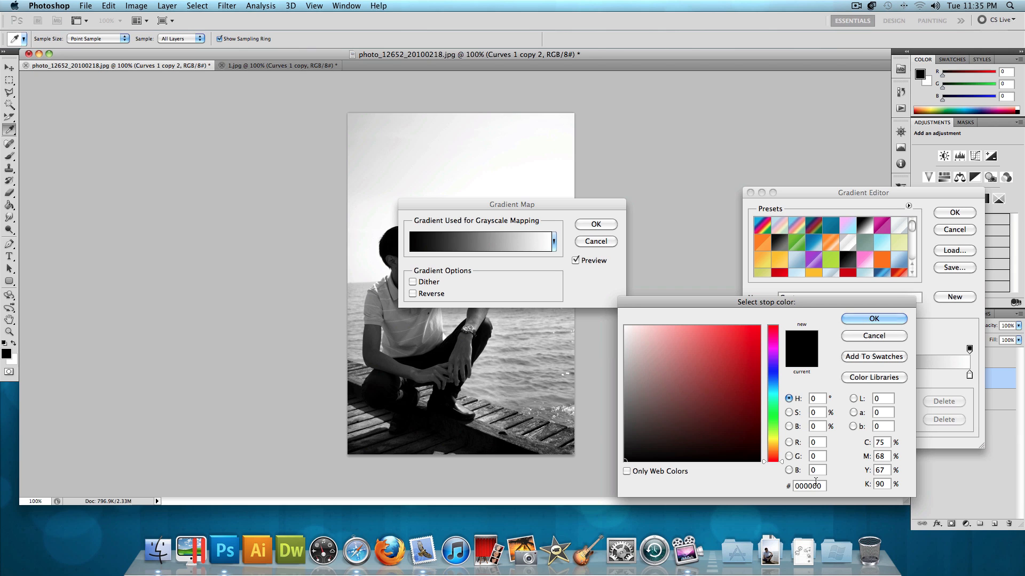
triple_click(808, 486)
text(3c2)
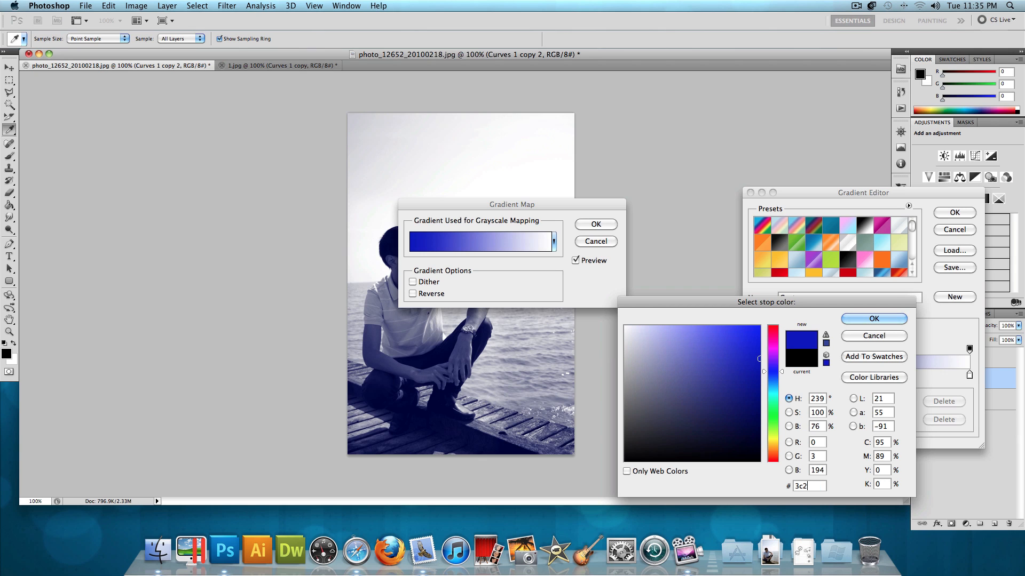
click(670, 425)
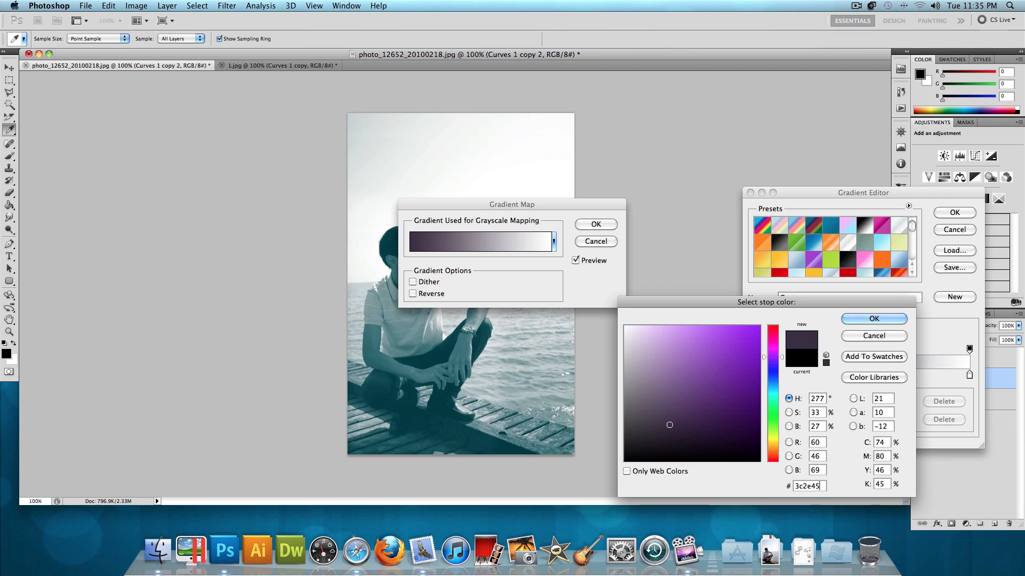
click(874, 318)
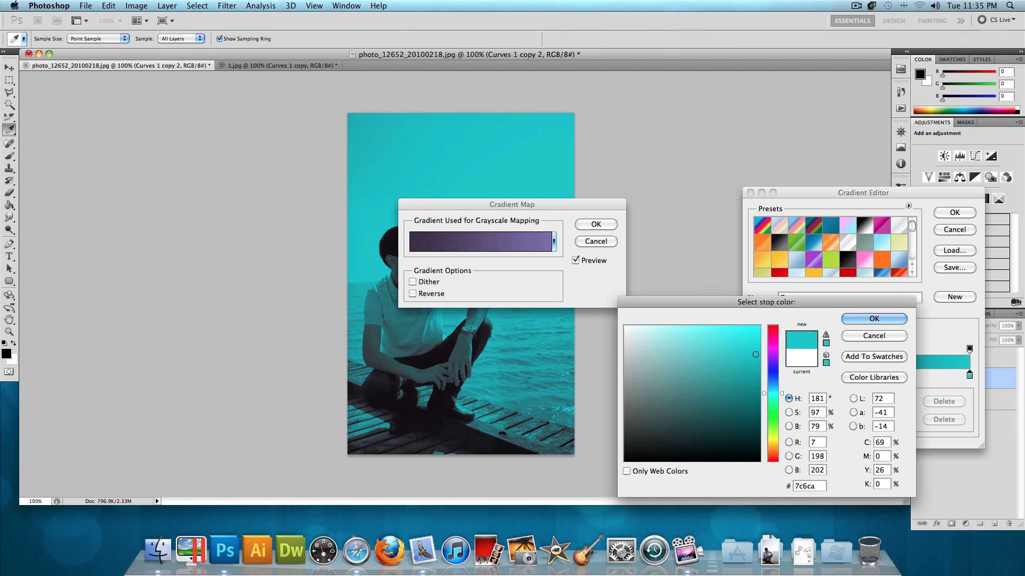
click(873, 319)
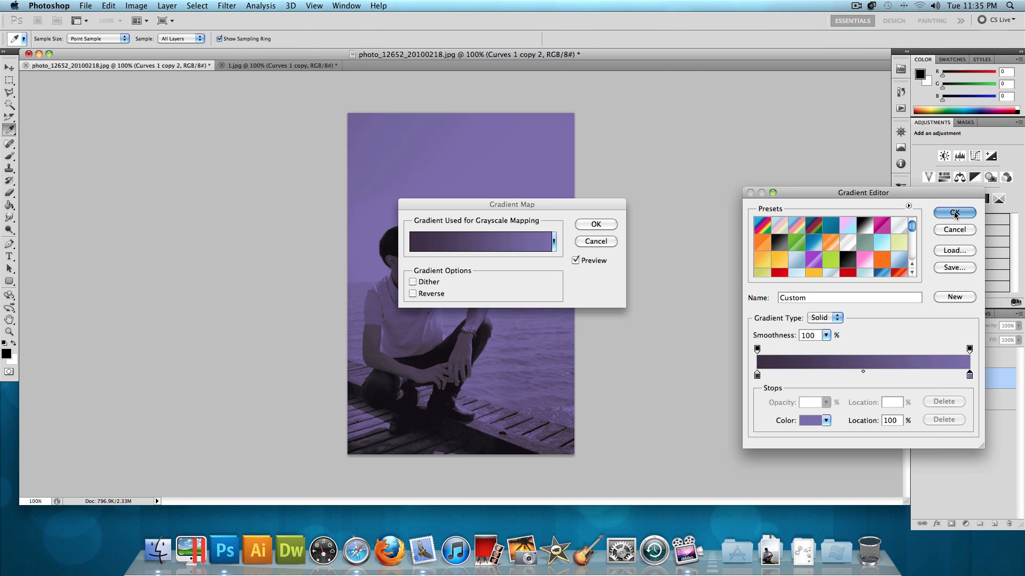
click(954, 213)
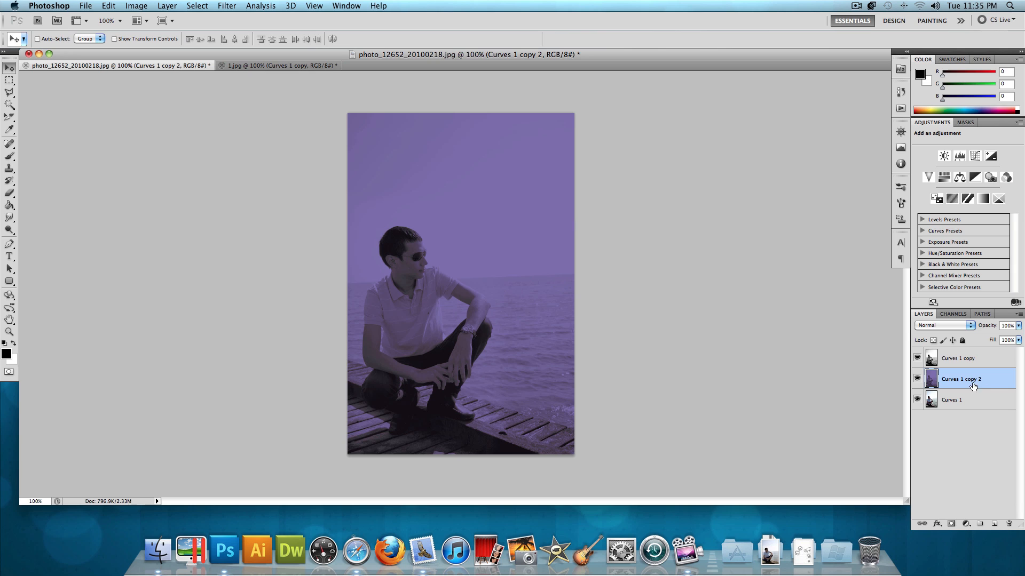
Step: Set Curves 1 copy 2 to Hard Light blending at 50% opacity
click(943, 326)
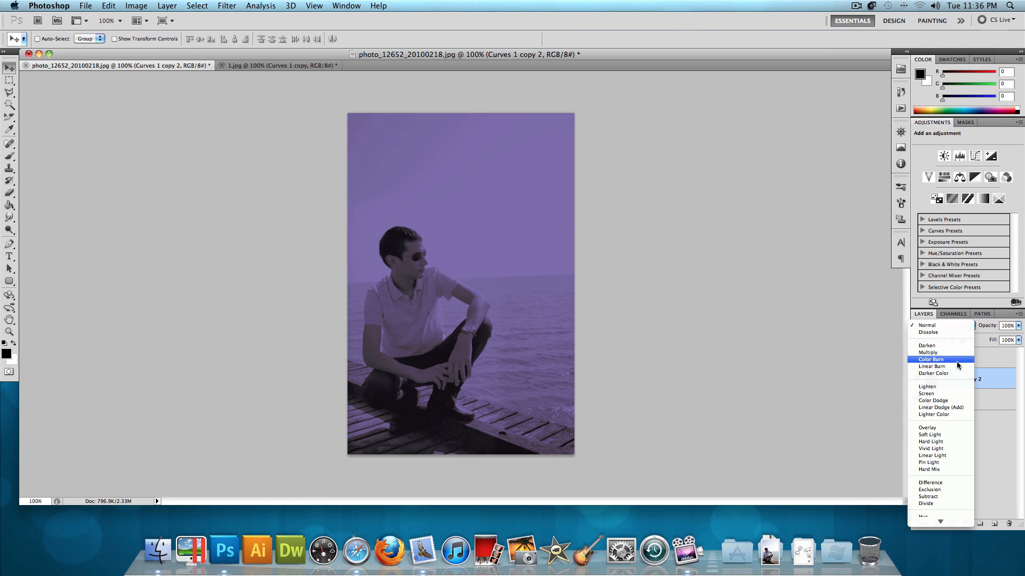
mouse_move(944, 442)
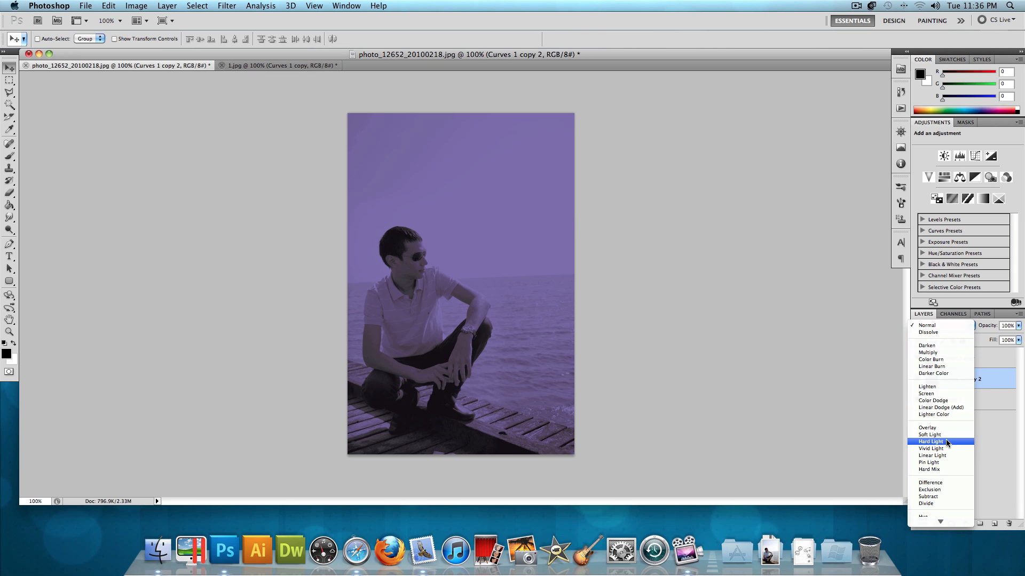
click(930, 441)
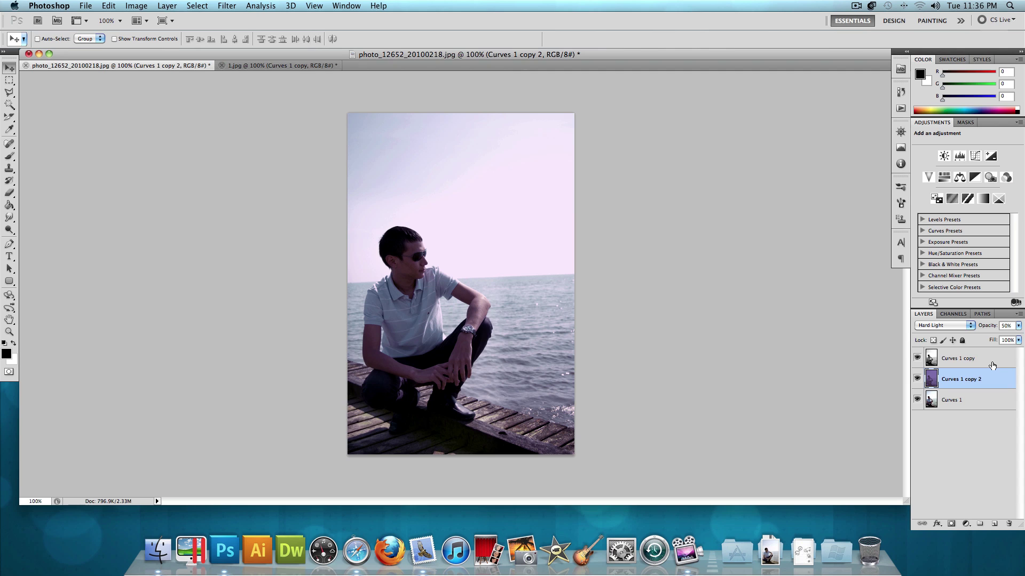
Step: Add a new empty Layer 1 at the top of the layer stack
key(cmd+shift+n)
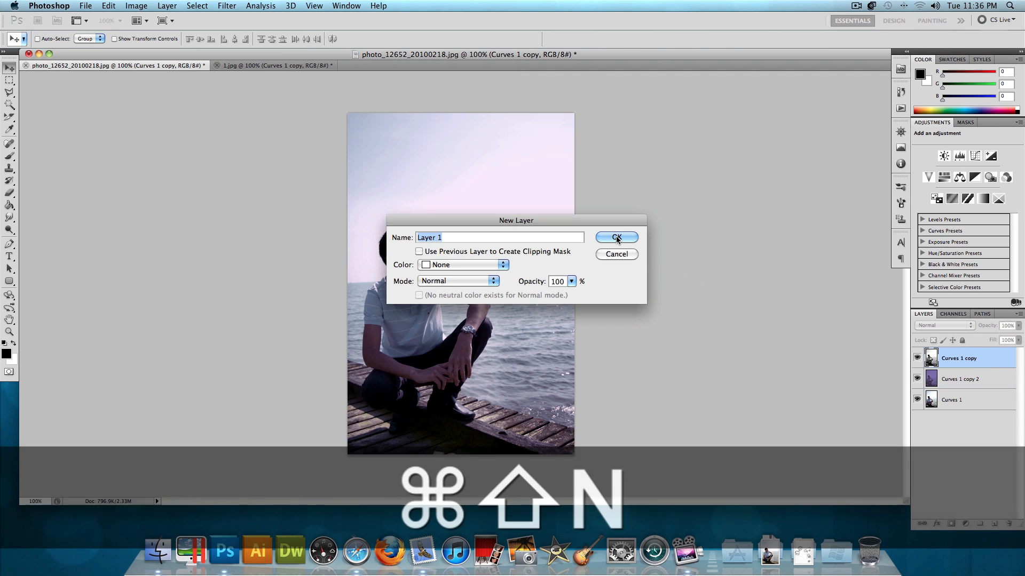
click(615, 237)
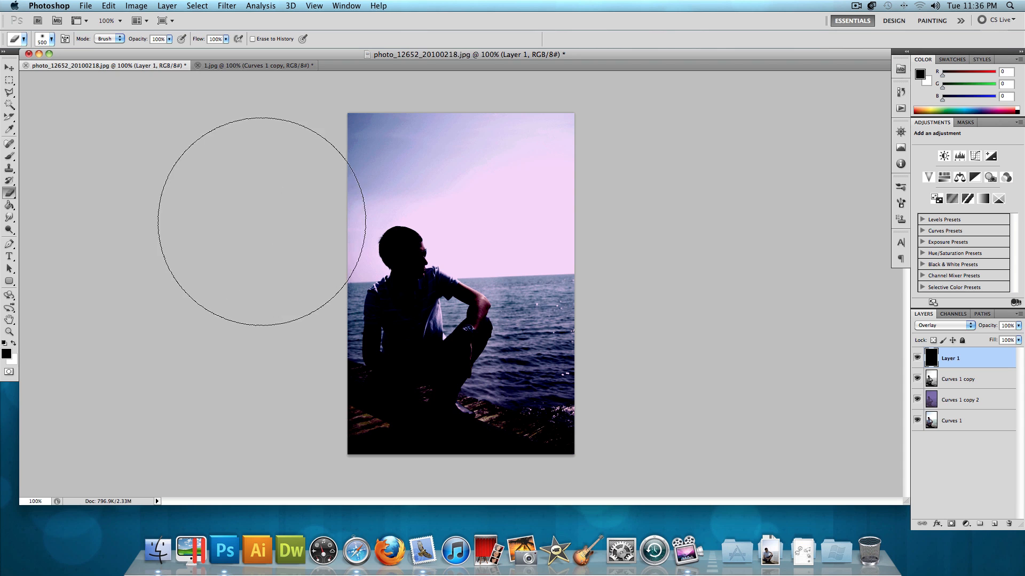
mouse_move(463, 288)
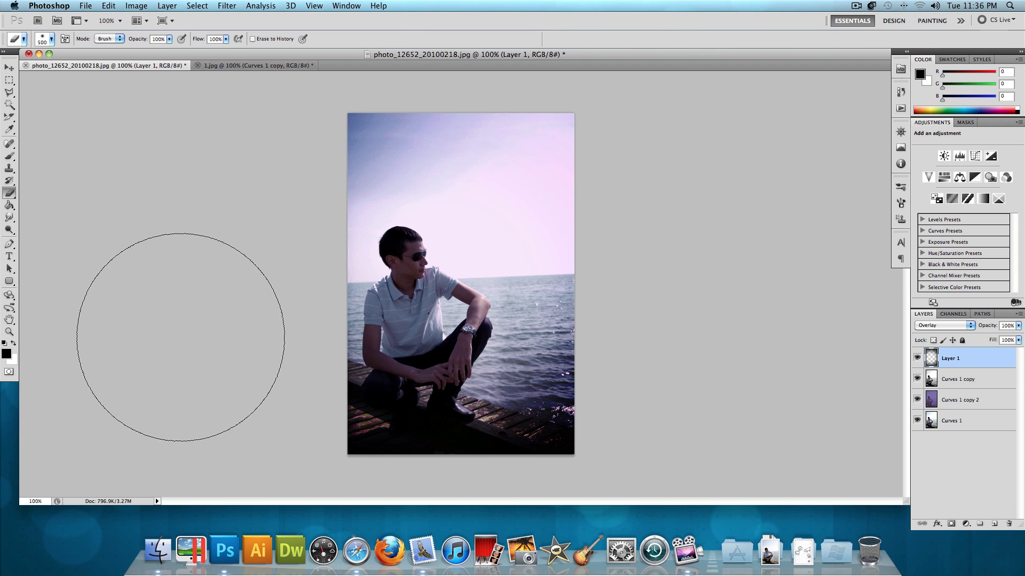
mouse_move(280, 180)
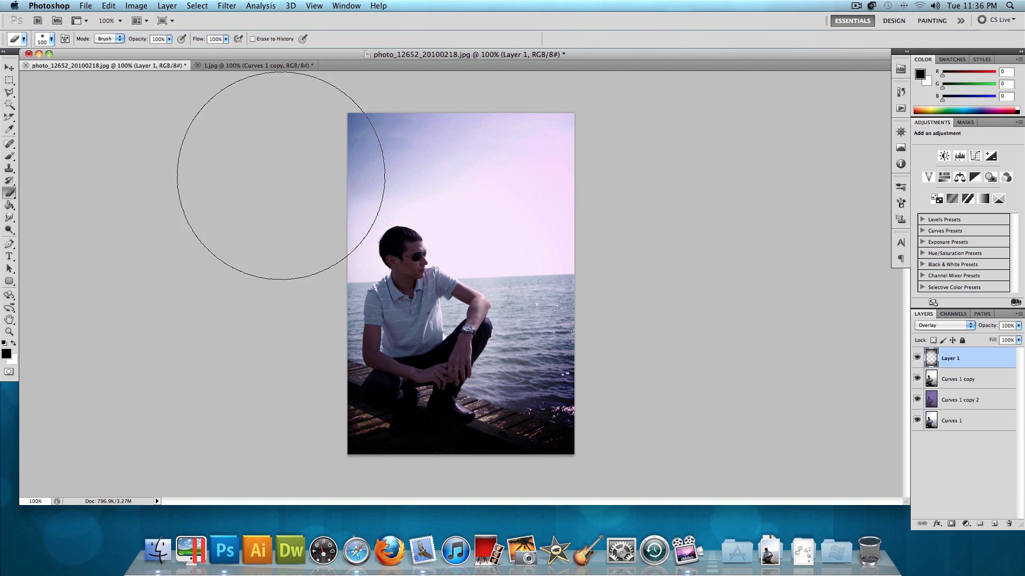
mouse_move(424, 195)
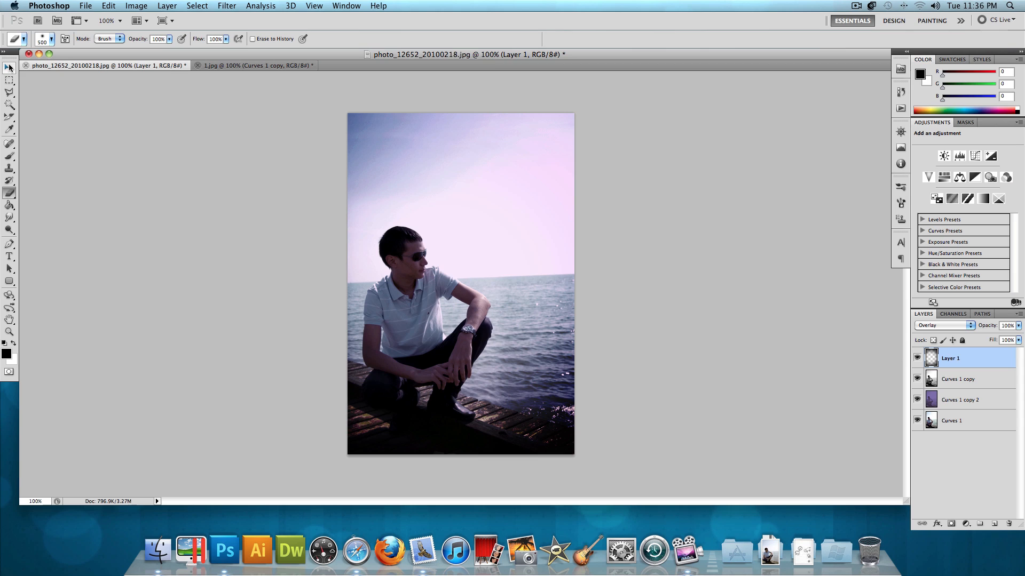
mouse_move(9, 68)
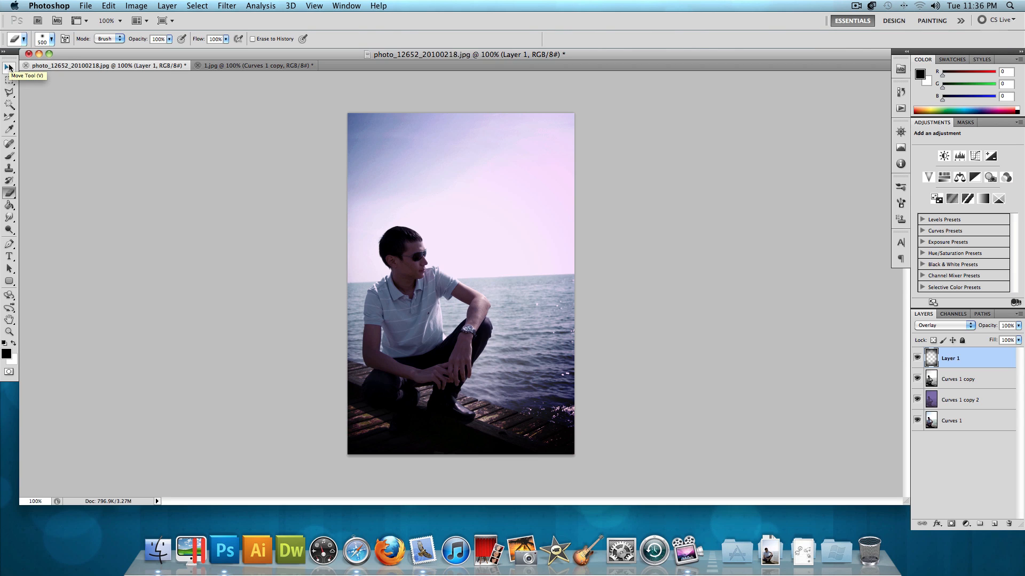